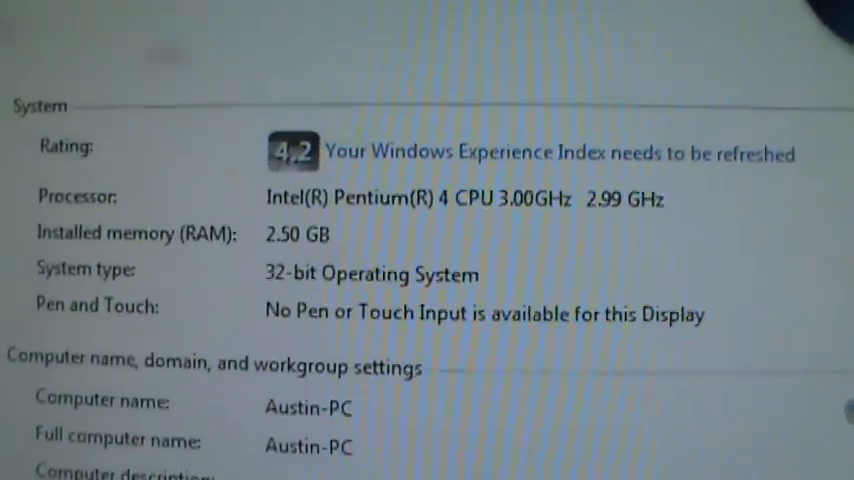
# Step: Decline the new-version download and view the Summary: Windows 7 Ultimate, Pentium 4, 3.00 GB RAM, Dell motherboard
pyautogui.scroll(-3)
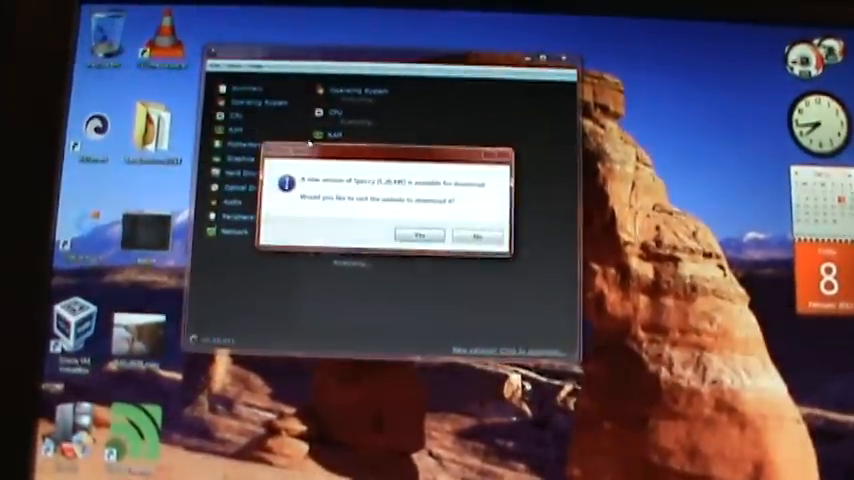
pyautogui.click(476, 235)
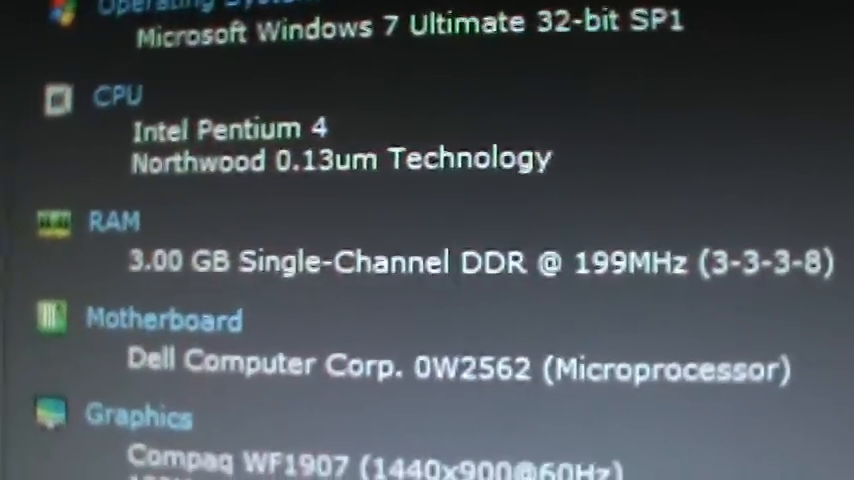
# Step: Scroll the Summary to the Graphics, Hard Drives and Optical Drives sections, showing the 56GB PATA drive
pyautogui.scroll(-3)
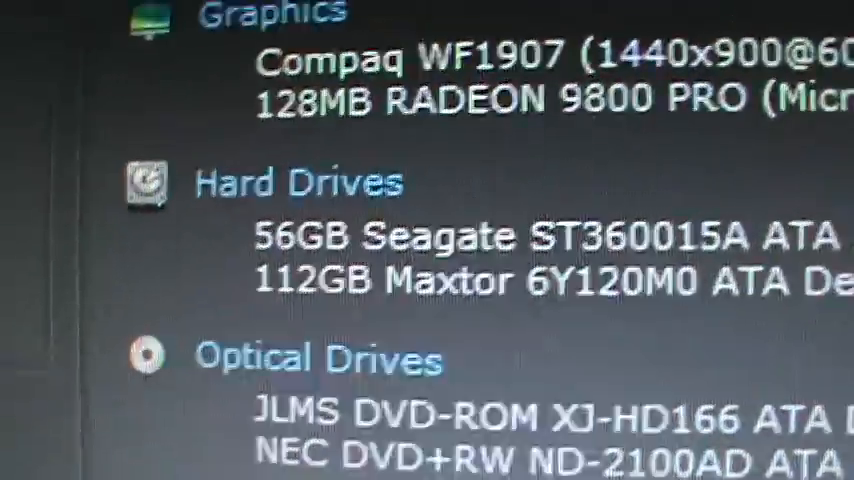
pyautogui.scroll(-3)
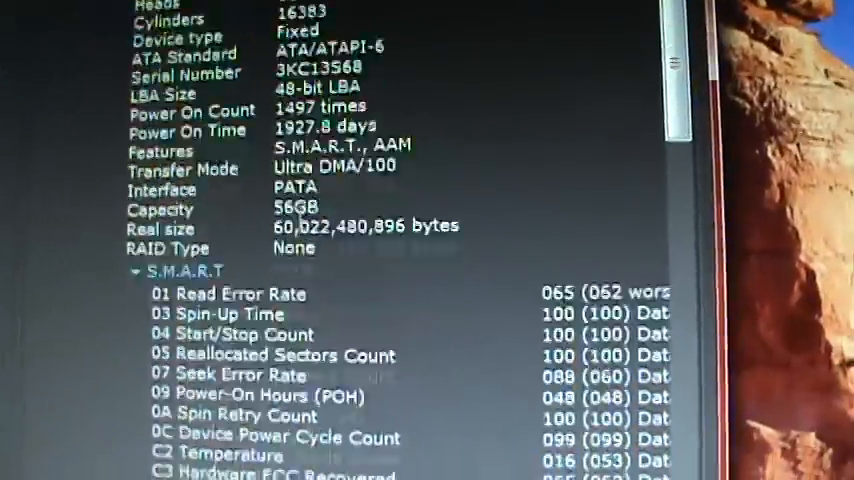
# Step: Scroll through S.M.A.R.T. attributes and partitions for the Seagate and Maxtor hard drives in Storage
pyautogui.scroll(3)
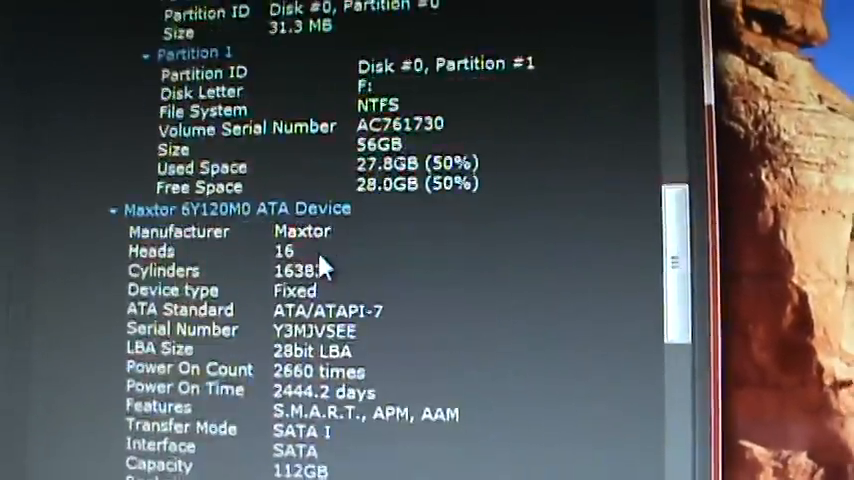
pyautogui.scroll(-3)
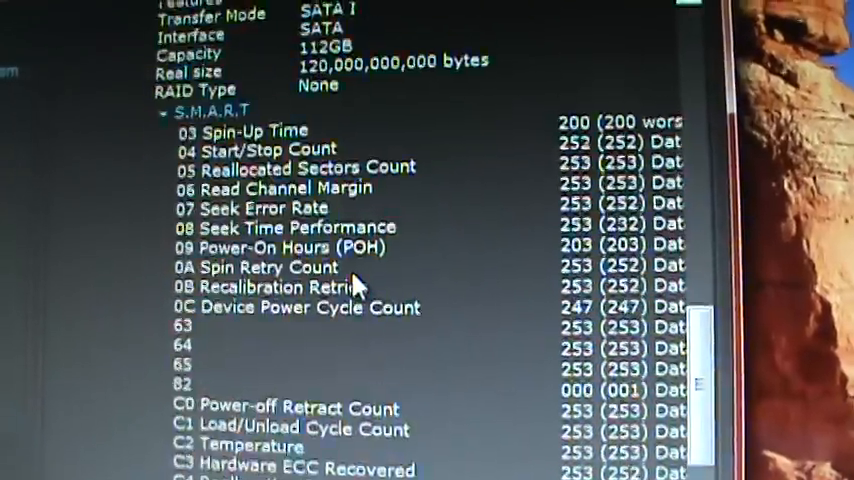
pyautogui.scroll(-3)
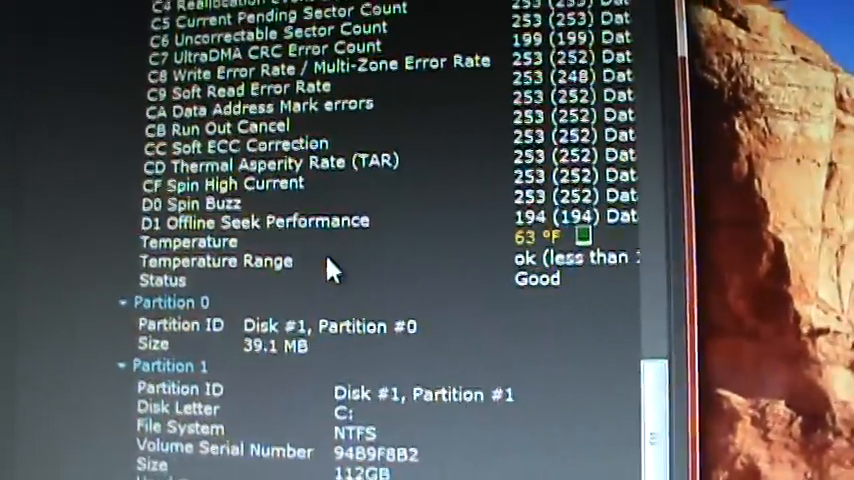
pyautogui.scroll(3)
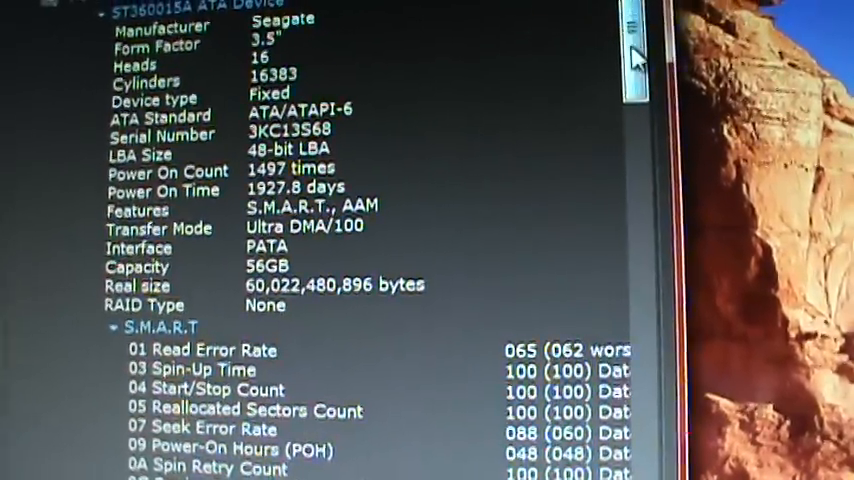
pyautogui.scroll(-3)
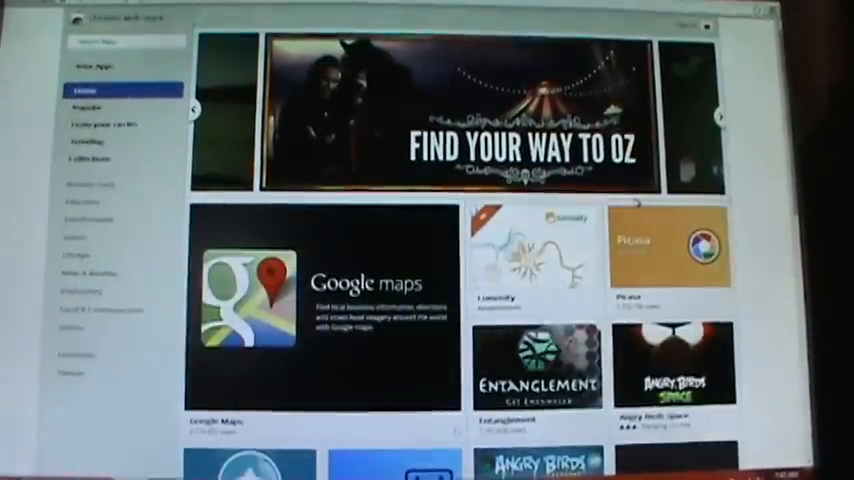
# Step: Scroll the Chrome Web Store to featured apps like Google Calendar, Plants vs. Zombies and Google Play
pyautogui.scroll(-3)
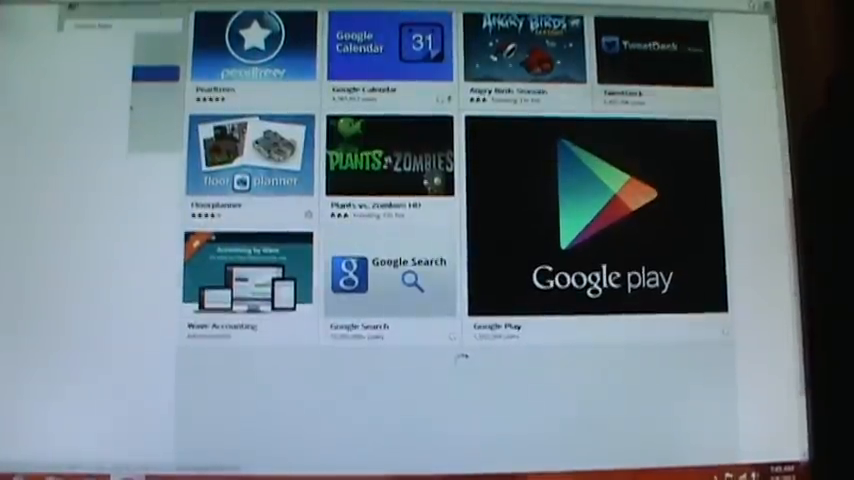